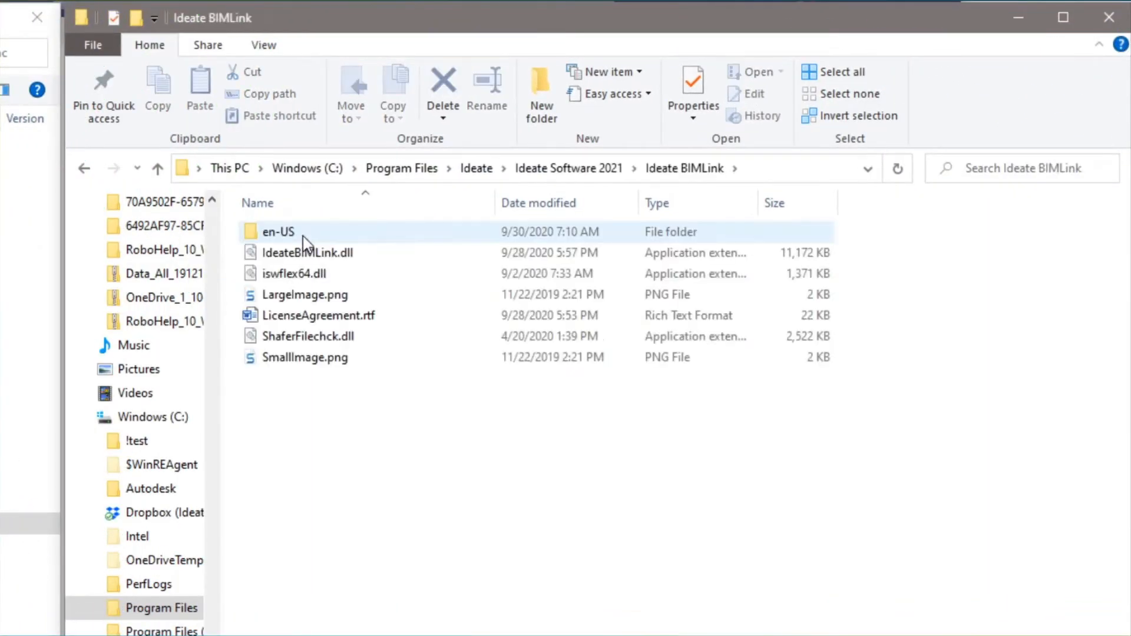
# Enter the en-US folder on the way to the Ideate_HealthCheck.xlsx sample workbook
pyautogui.doubleClick(278, 232)
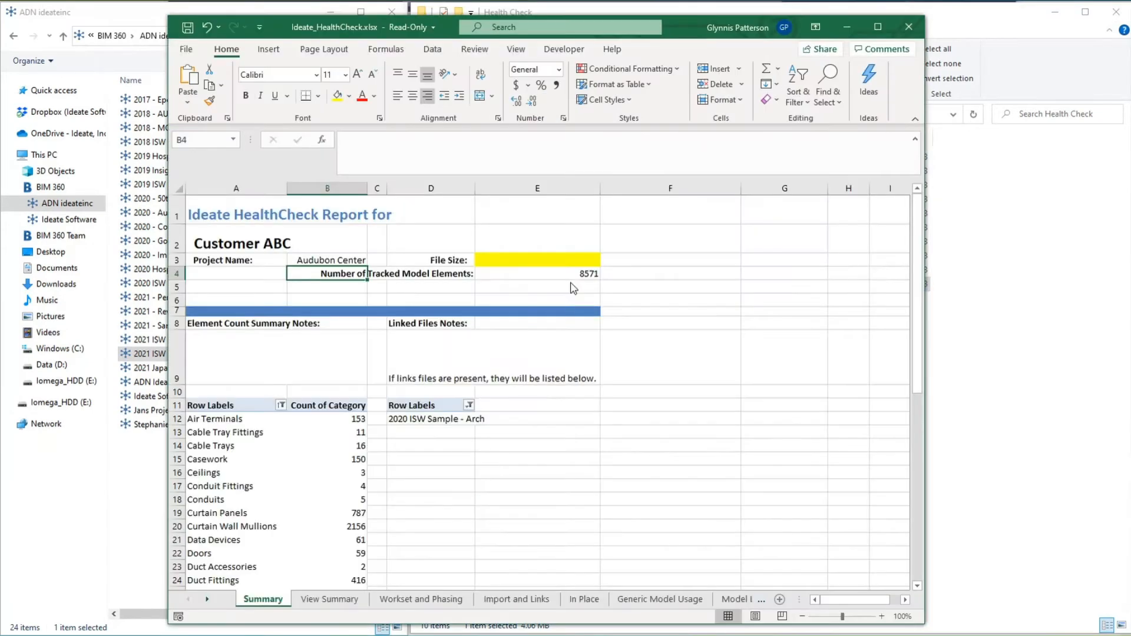
# Review the View Summary, Workset and Phasing, HC-Imports and HC-Revision_Clouds sheets
pyautogui.click(329, 599)
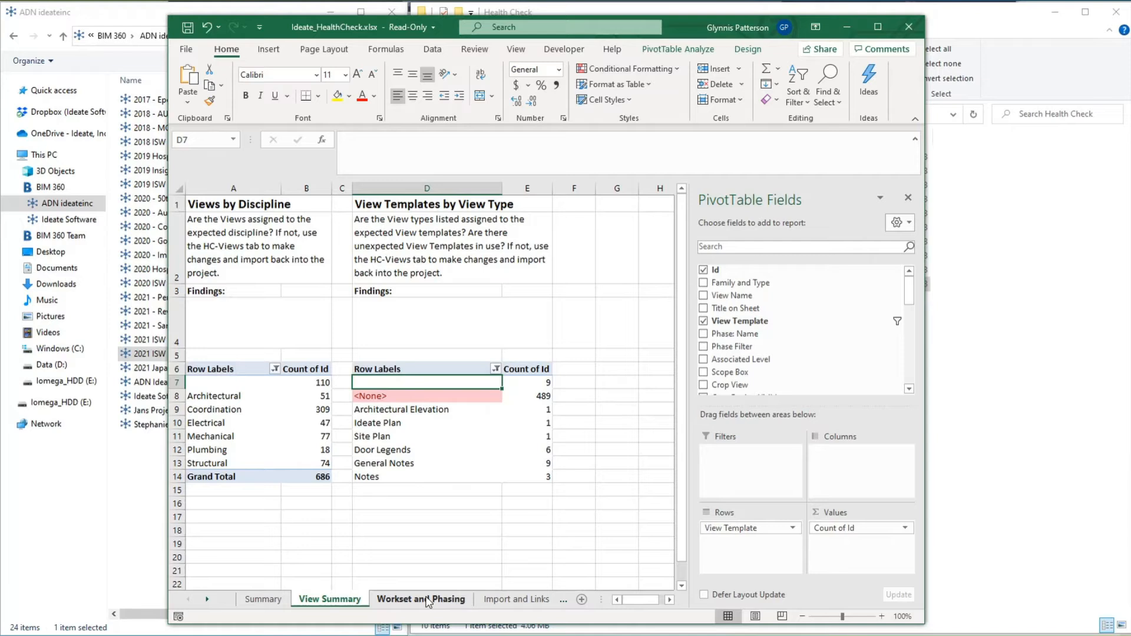
pyautogui.click(421, 599)
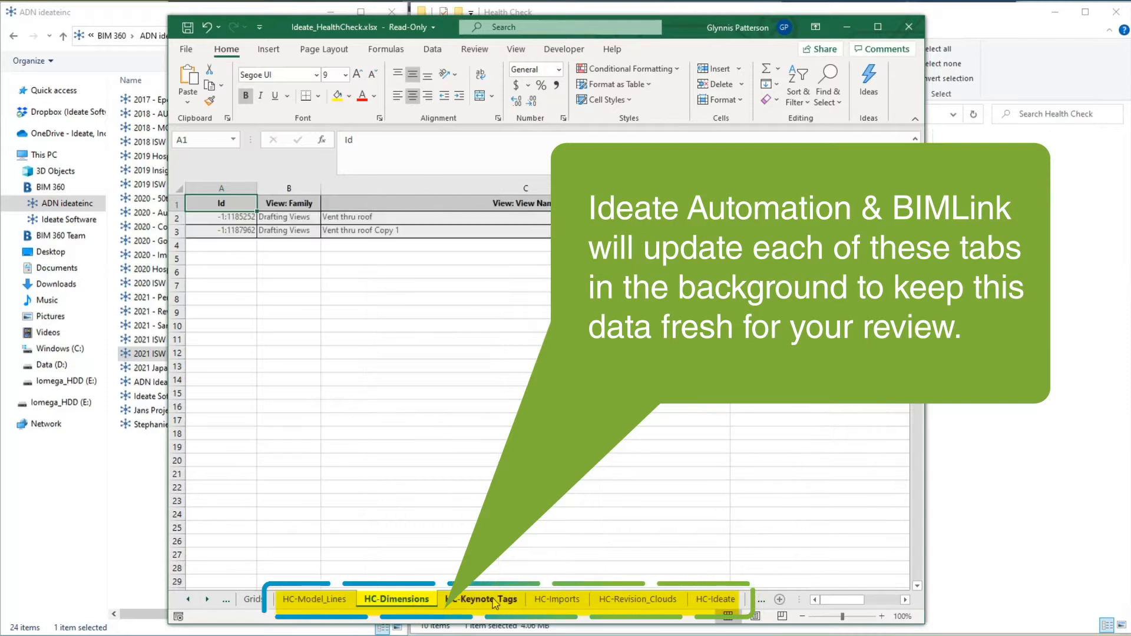
pyautogui.click(556, 599)
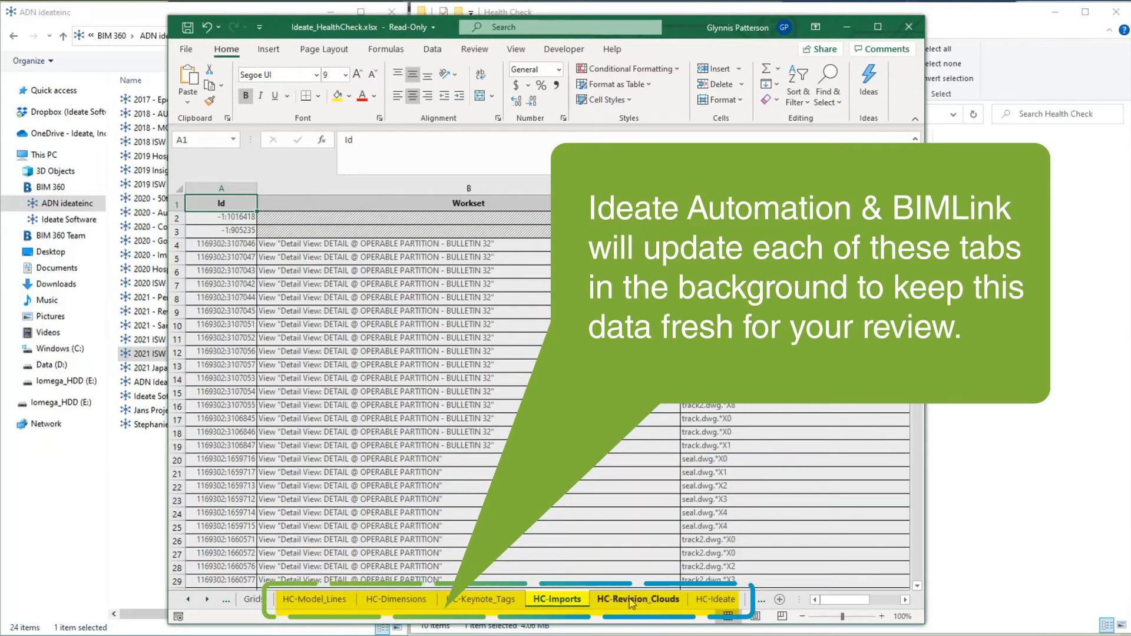
pyautogui.click(715, 599)
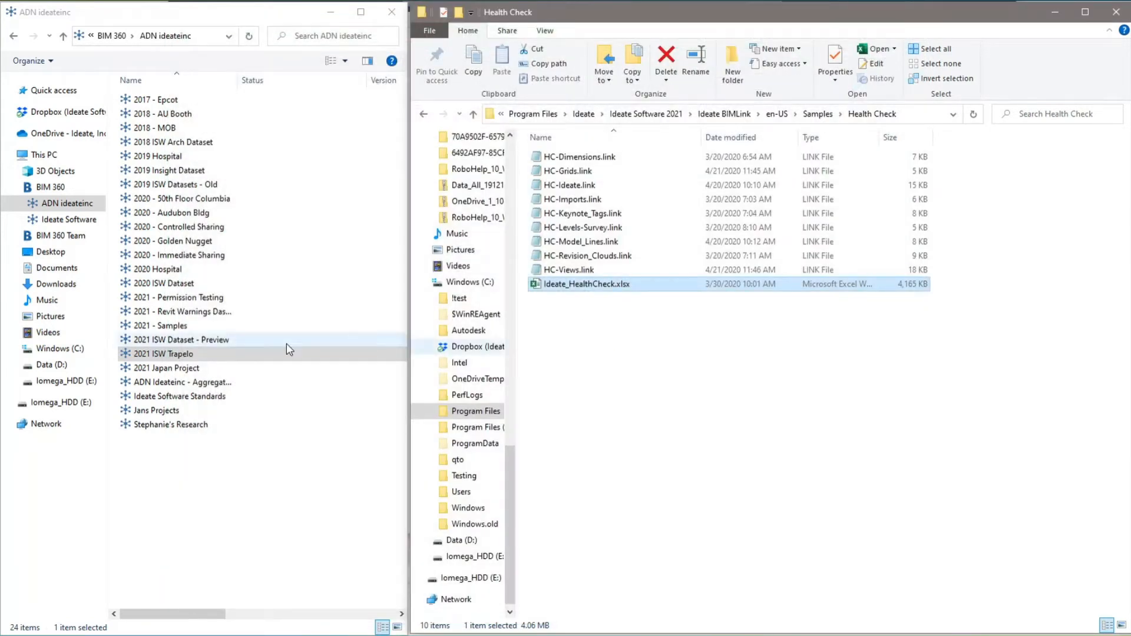
# Browse into 2021 ISW Trapelo > Project Files > Health Checks
pyautogui.doubleClick(164, 353)
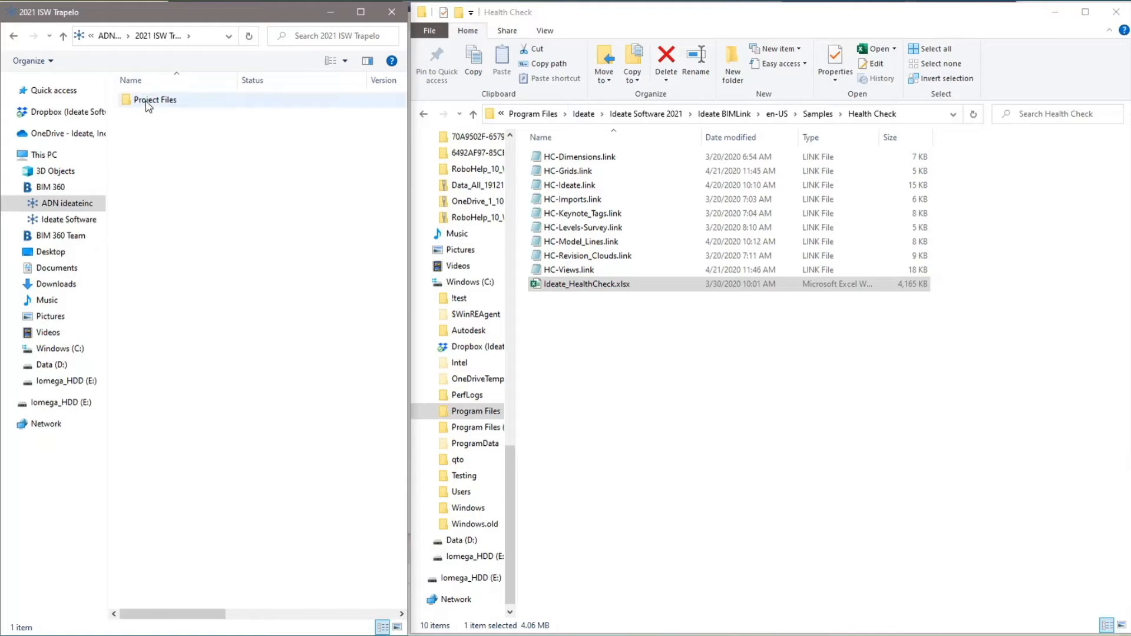
pyautogui.doubleClick(155, 99)
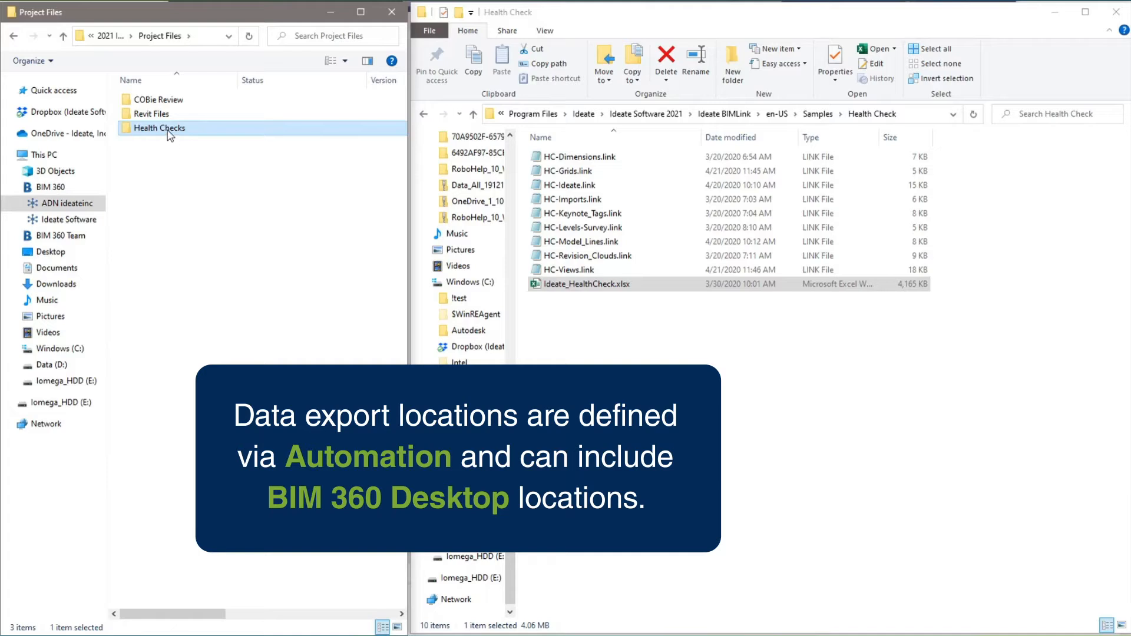
pyautogui.doubleClick(158, 128)
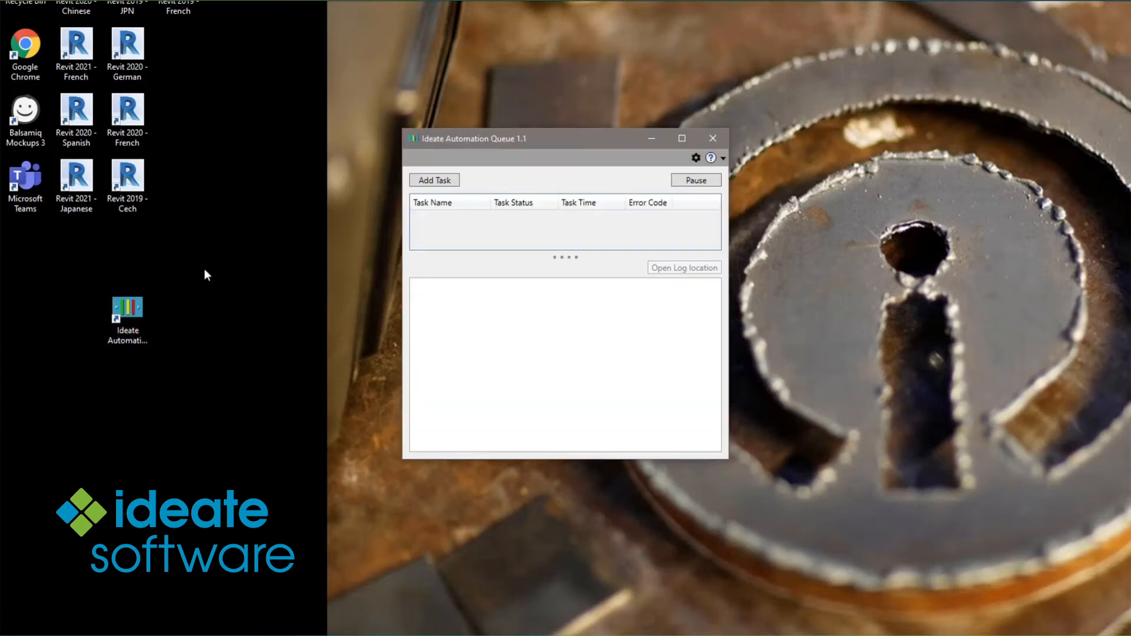
# Add a new task using the IBL-Health_Check script and begin choosing its Revit file
pyautogui.click(434, 179)
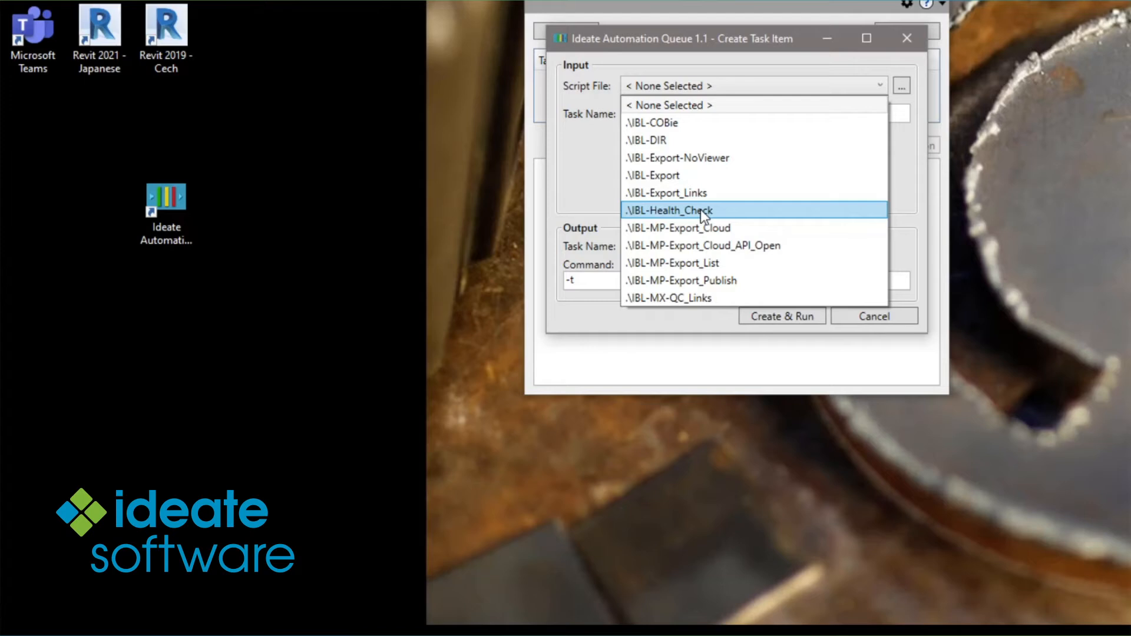
pyautogui.click(668, 211)
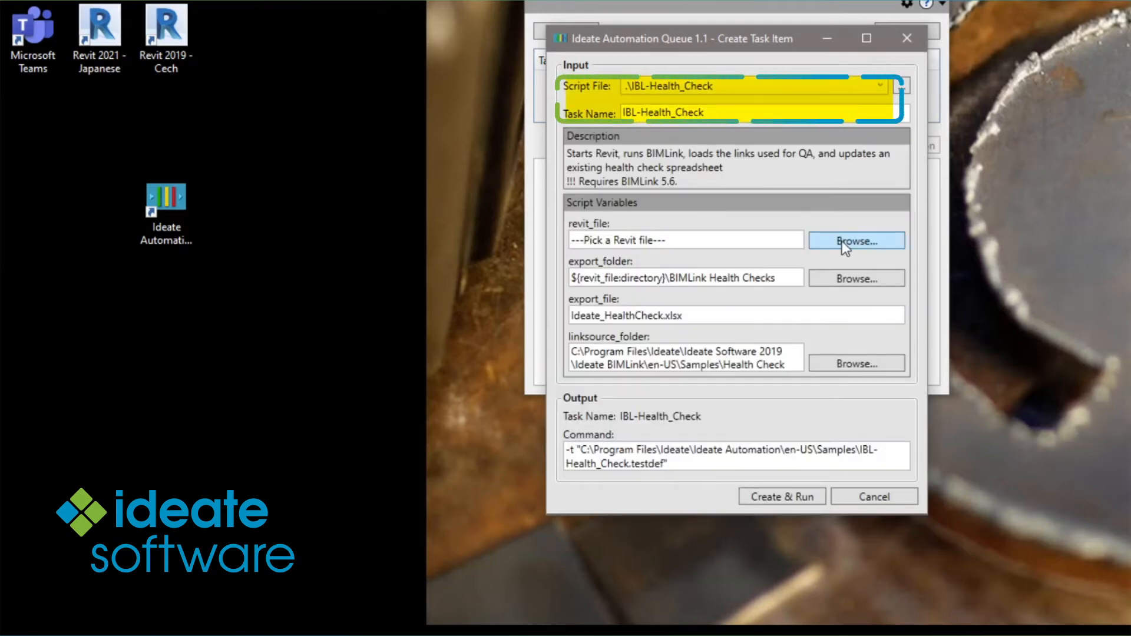
pyautogui.click(856, 240)
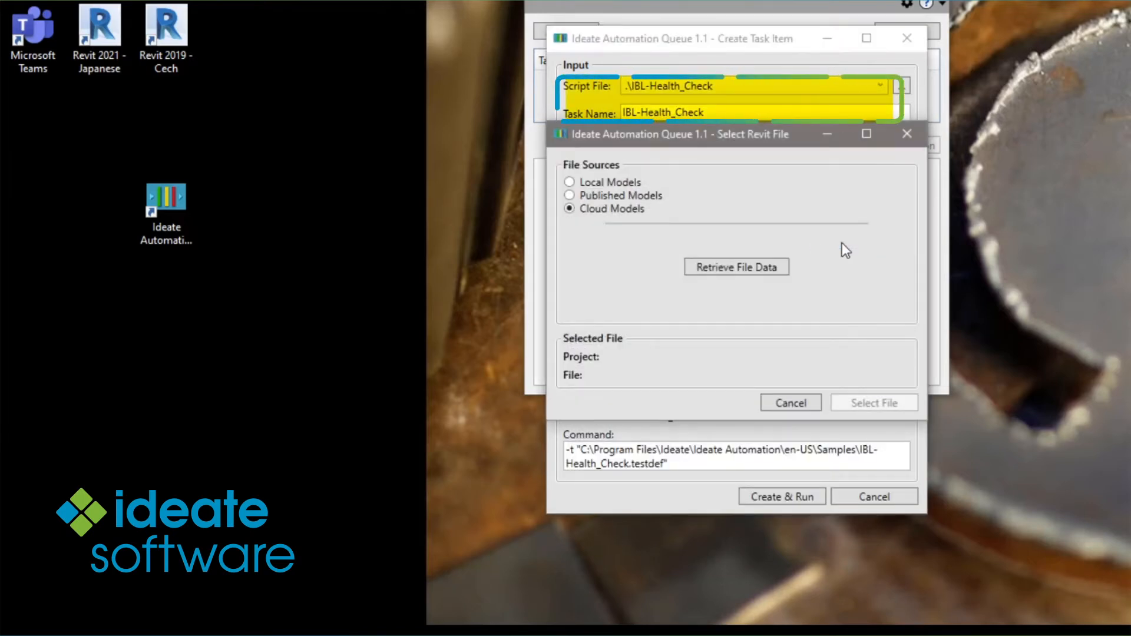
# Select the cloud model 2021_1560 Trapelo_Linked.rvt from the 2021 group as the Revit file
pyautogui.click(736, 266)
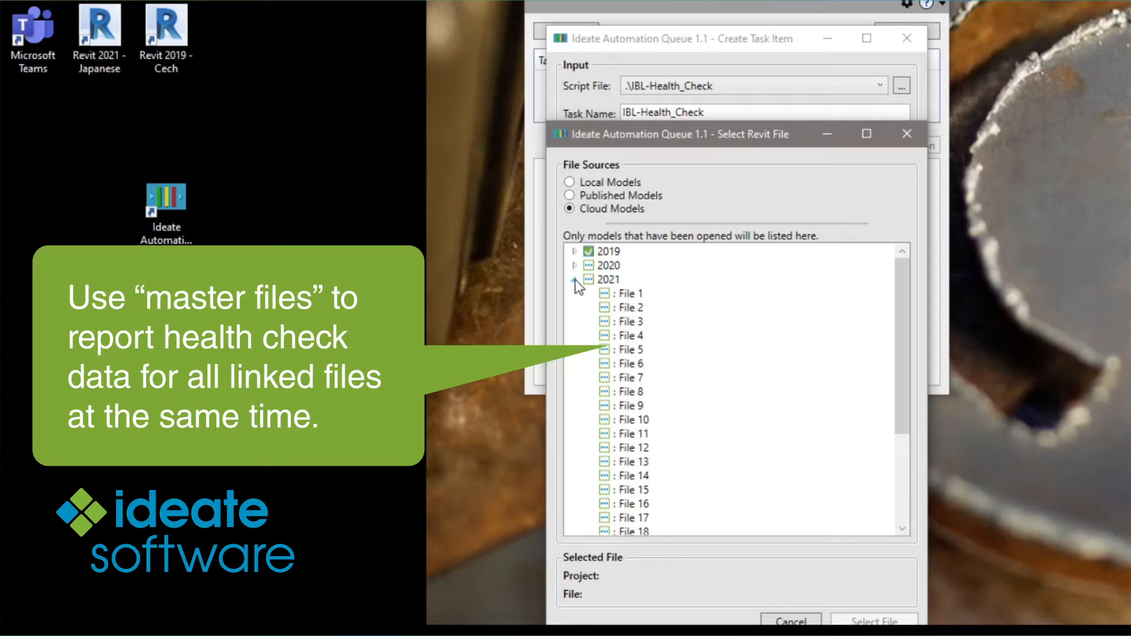
pyautogui.click(576, 279)
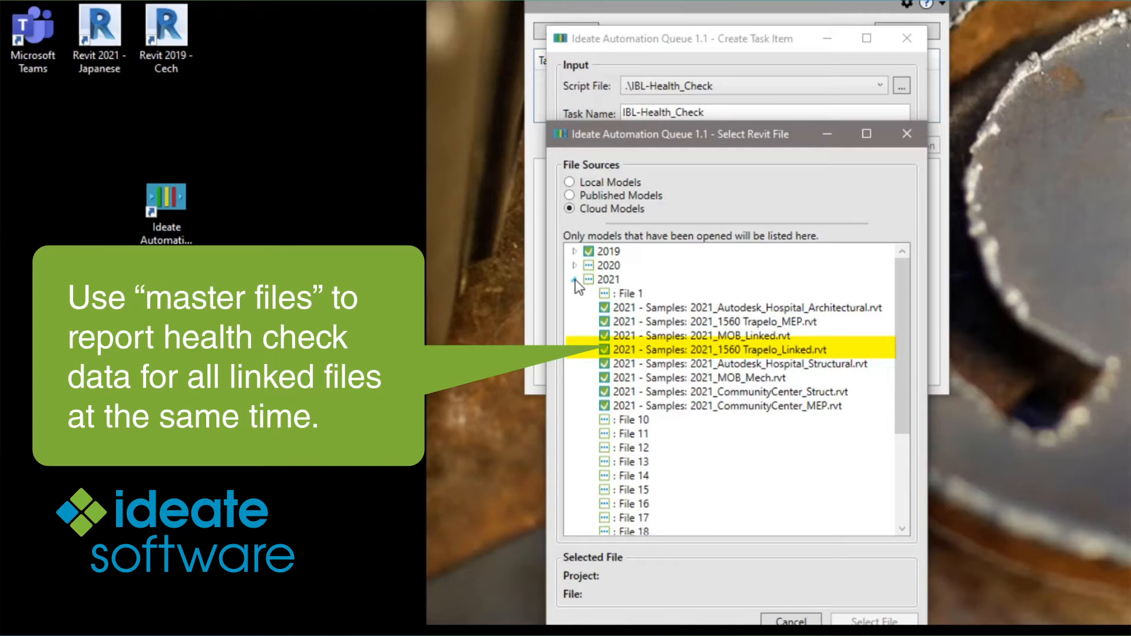
pyautogui.click(726, 349)
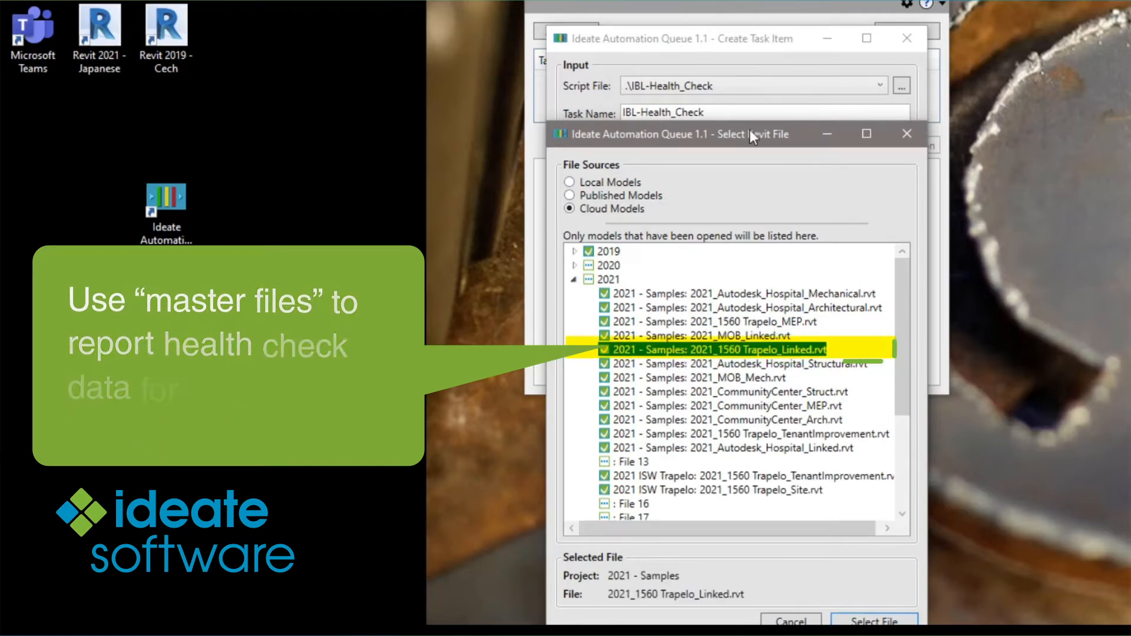
pyautogui.click(874, 620)
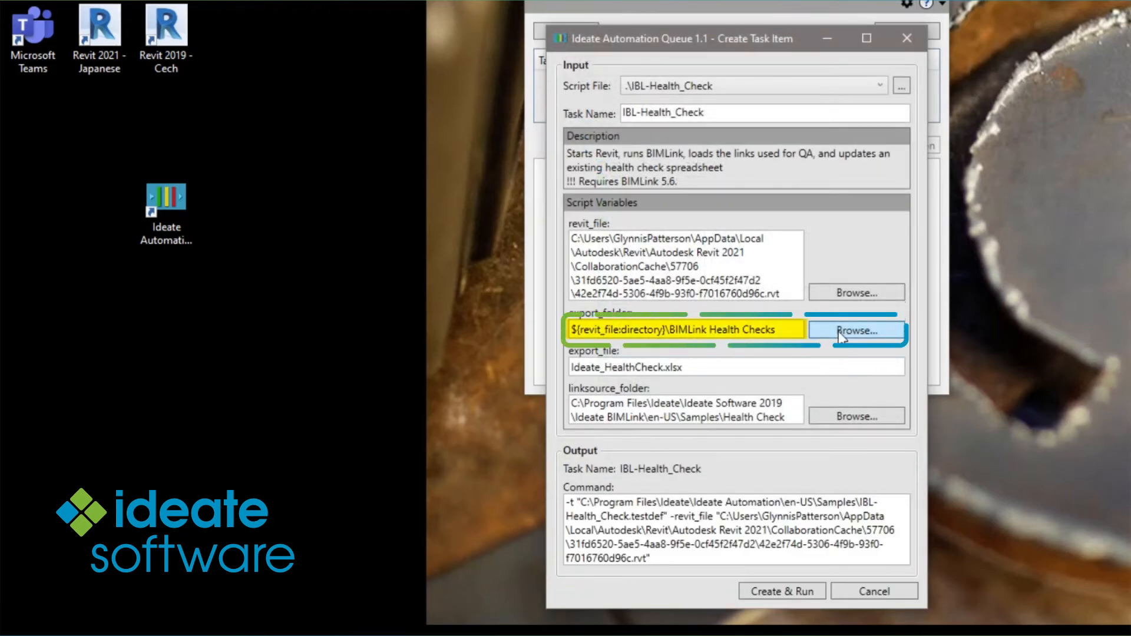
# Set the export folder to BIM 360 > ADN ideateinc > 2021 ISW Trapelo > Project Files > Health Checks
pyautogui.click(855, 330)
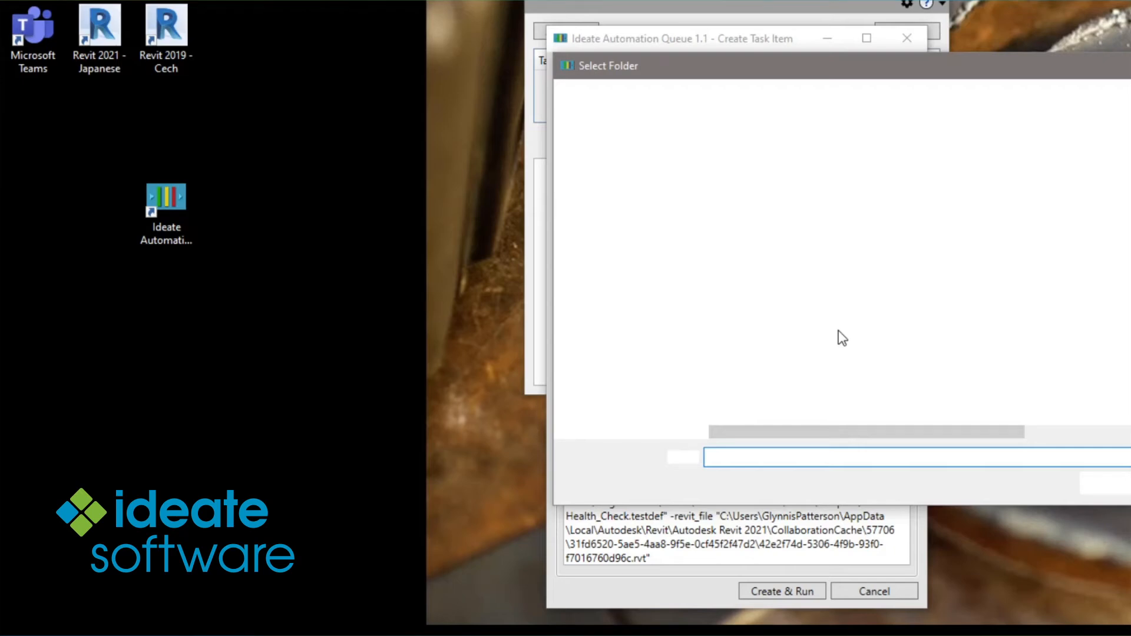
pyautogui.click(613, 202)
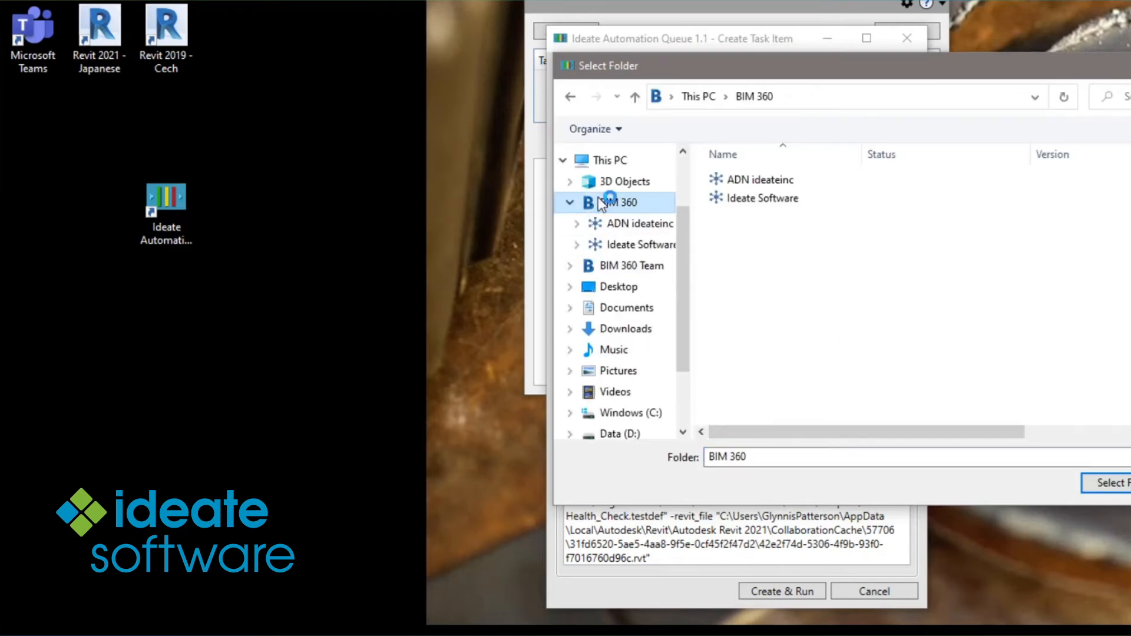
pyautogui.click(758, 180)
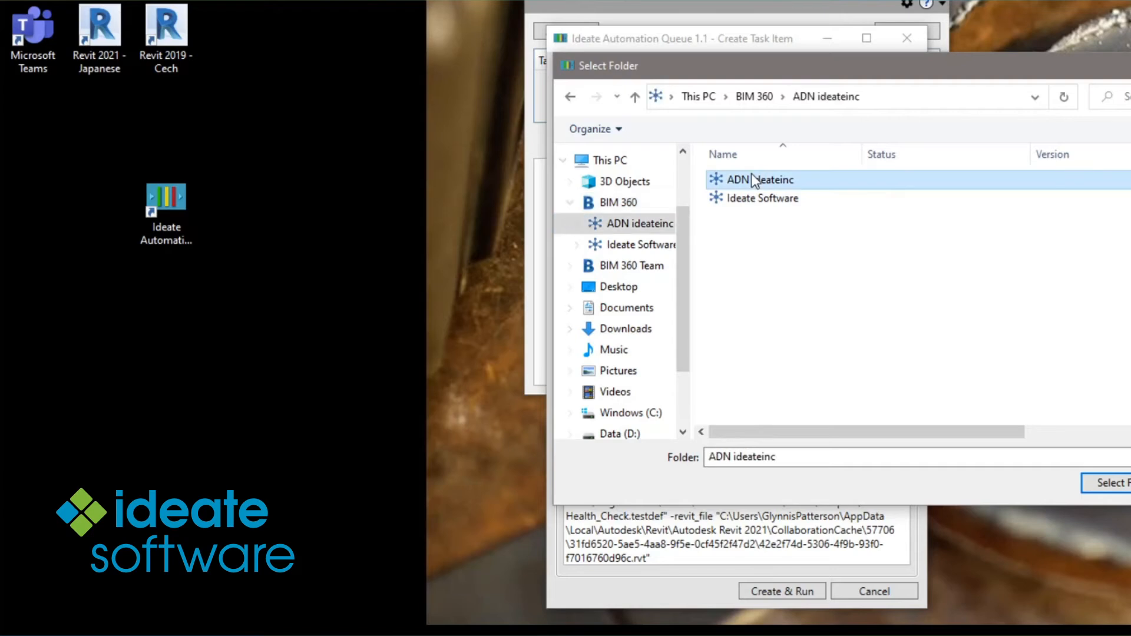
pyautogui.doubleClick(760, 179)
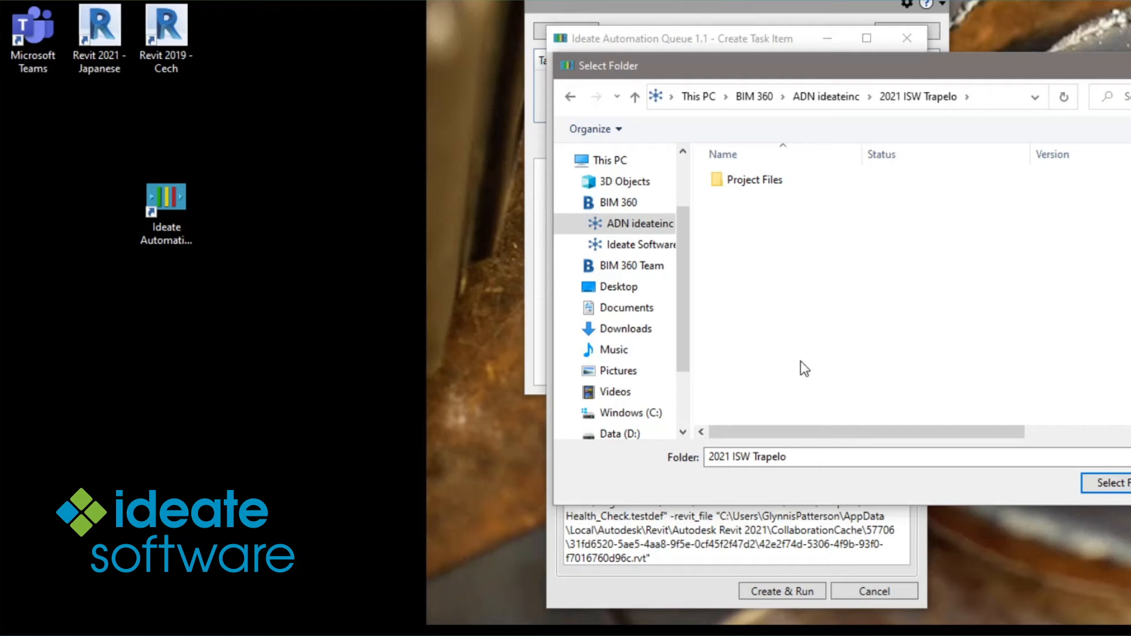
pyautogui.doubleClick(754, 180)
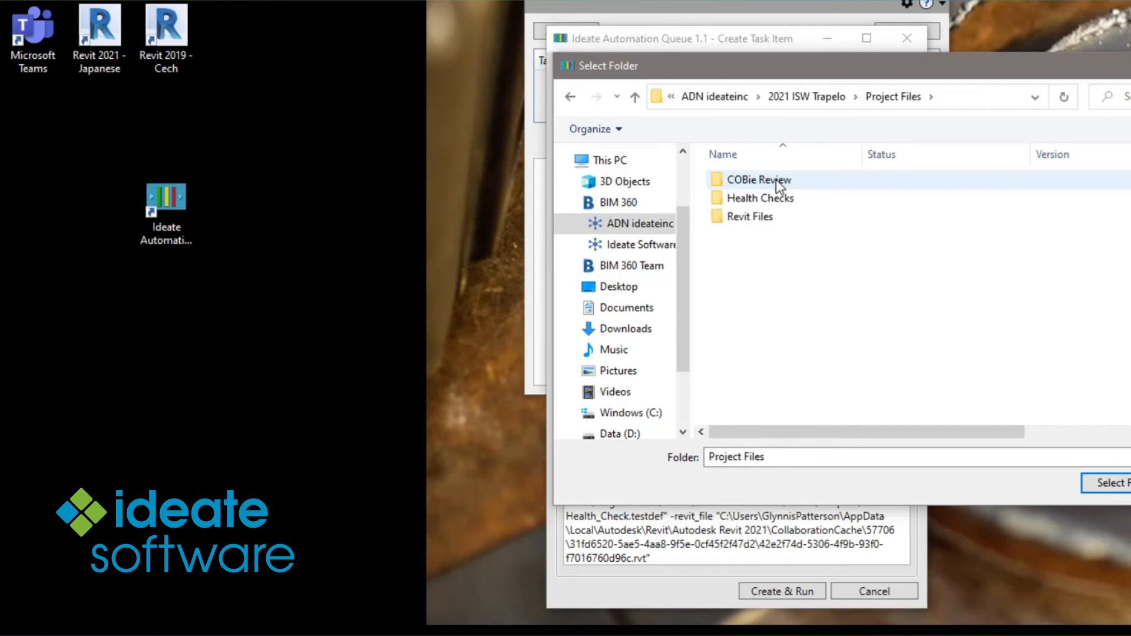
pyautogui.click(1110, 482)
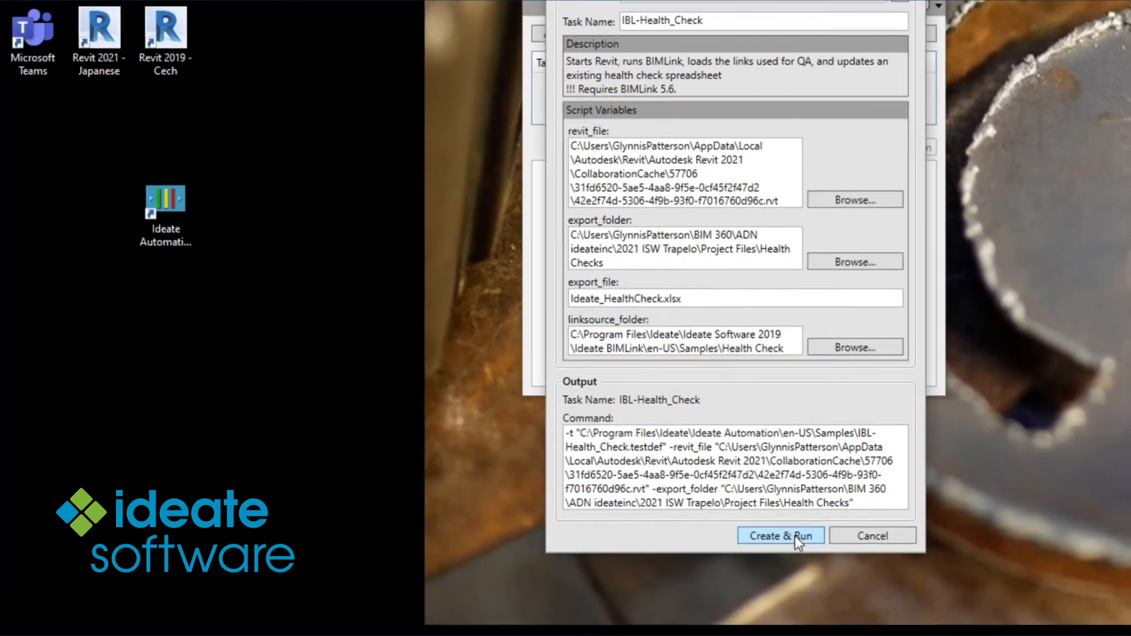
# Create and run the health check task, launching Revit 2021
pyautogui.click(780, 535)
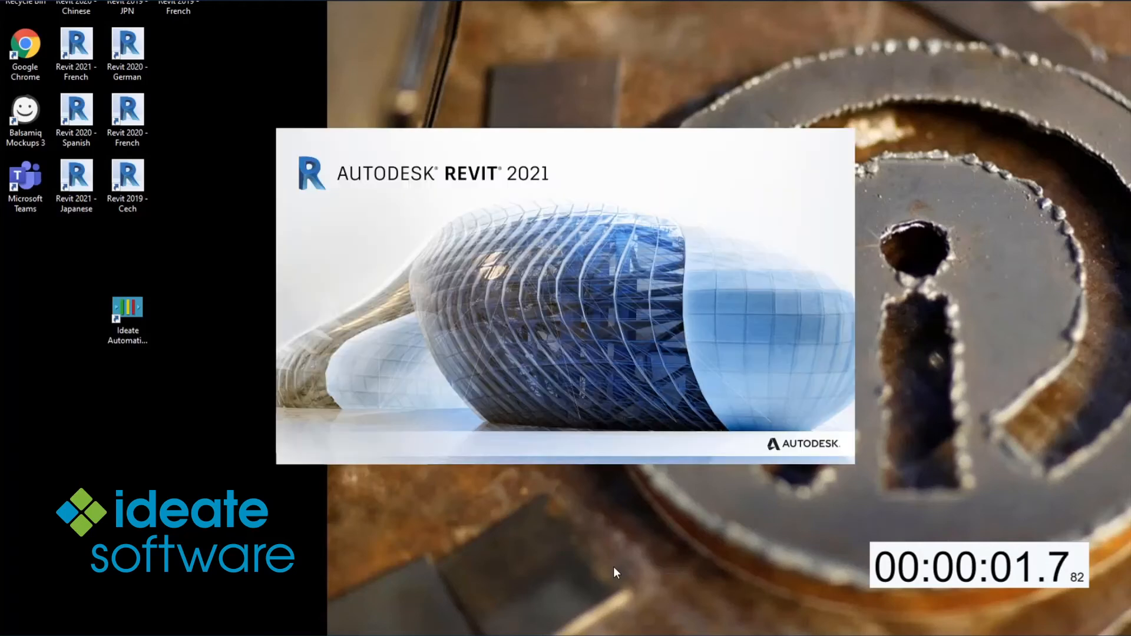